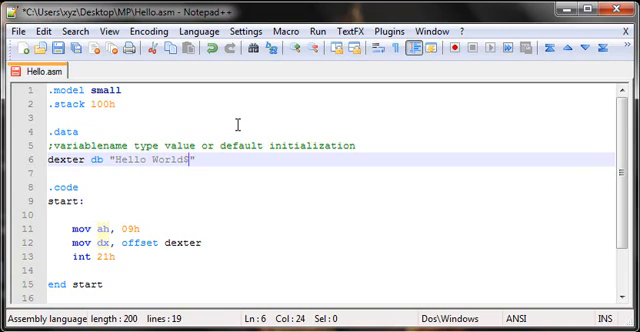
Step: Retype the closing $ on the 'Hello World$' string in Hello.asm
key("BackSpace")
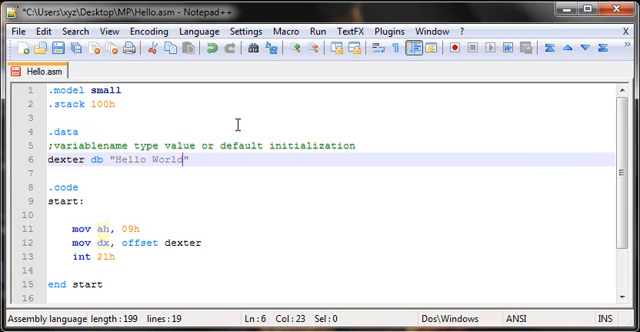
type("$")
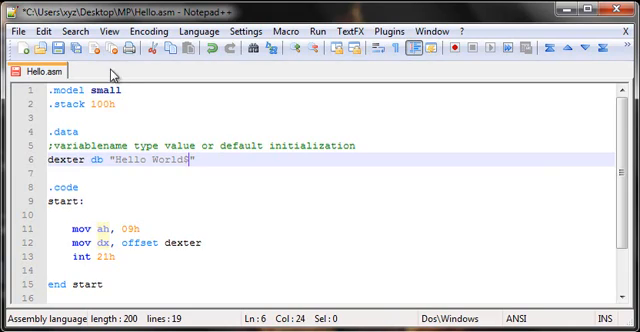
mouse_move(242, 138)
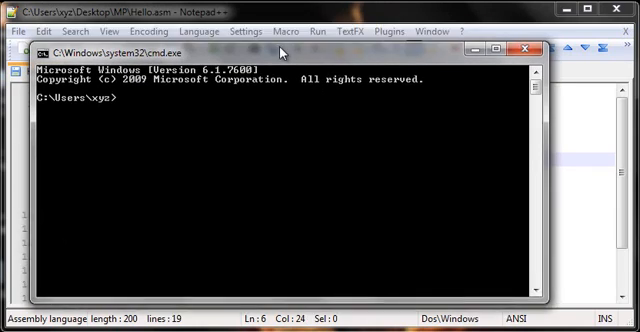
Step: Change to Desktop\MP and assemble Hello.asm with tasm
type("cd desktop")
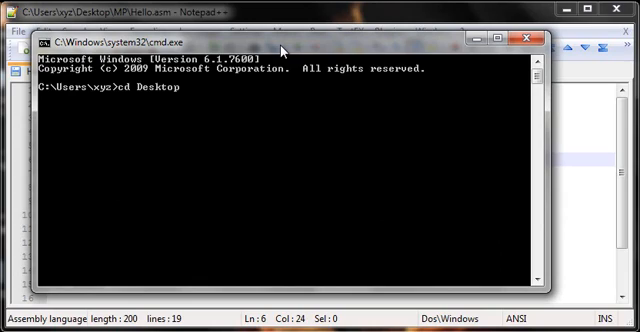
type("cd m")
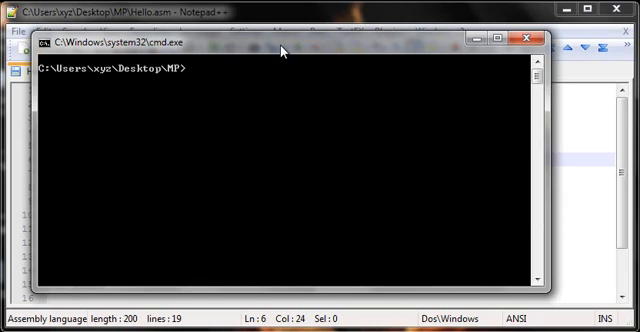
type("tasm")
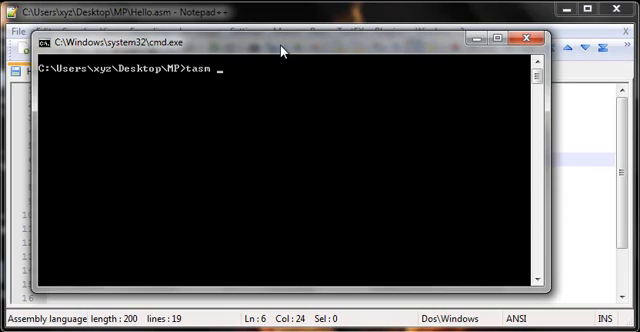
type("Hello.asm")
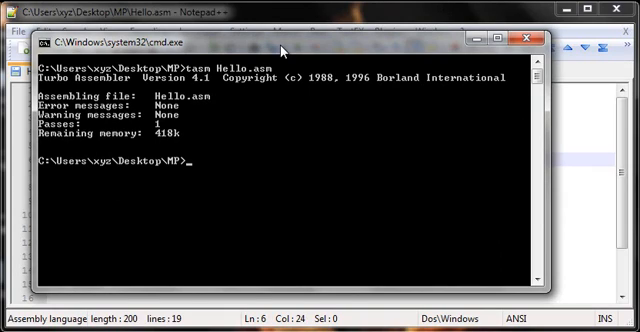
Step: Link Hello.obj with tlink and enter Hello at the prompt
type("tlink He")
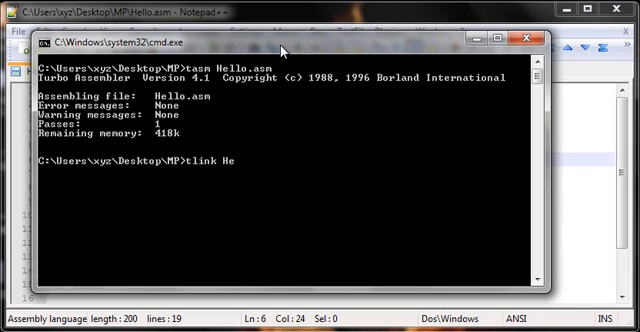
type("llo.obj")
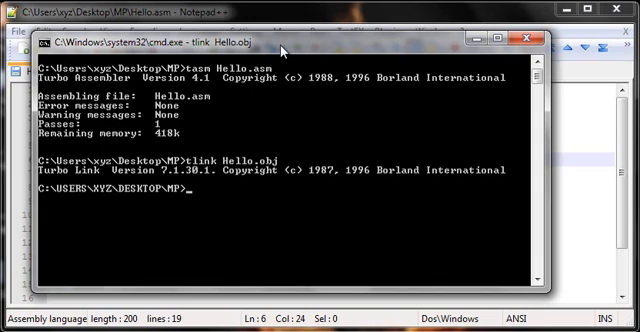
type("Hello")
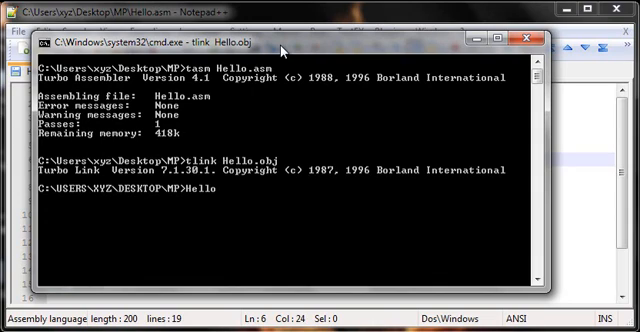
Step: Run Hello.exe, which prints garbled characters instead of Hello World
key("Return")
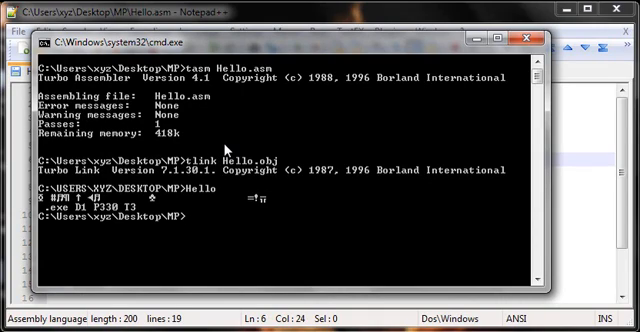
mouse_move(598, 160)
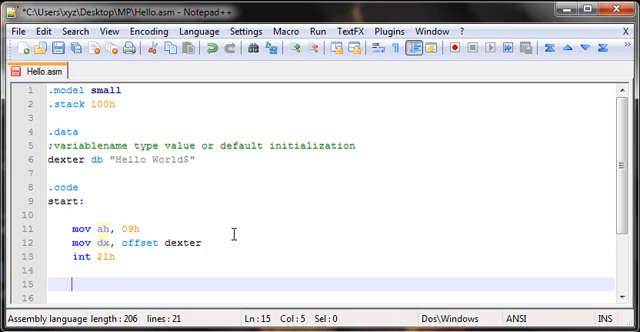
Step: Write mov ah, 4ch followed by int 21h to end the program
type("mov")
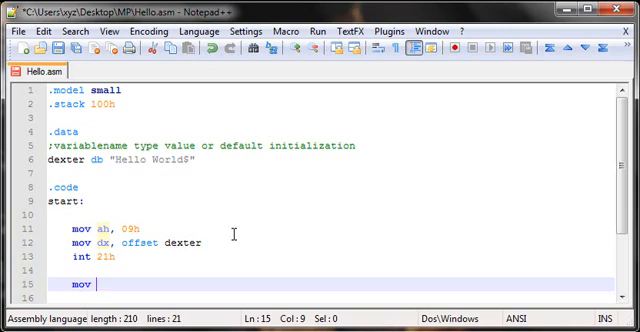
type("ah, 4ch")
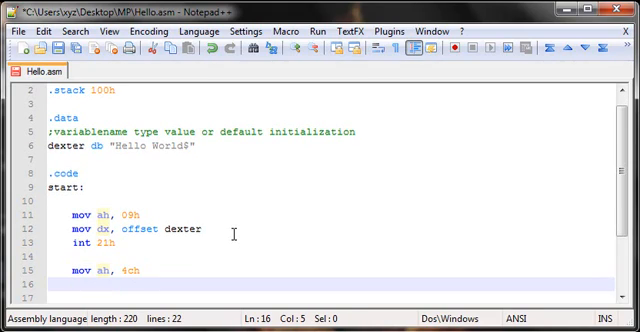
type("int")
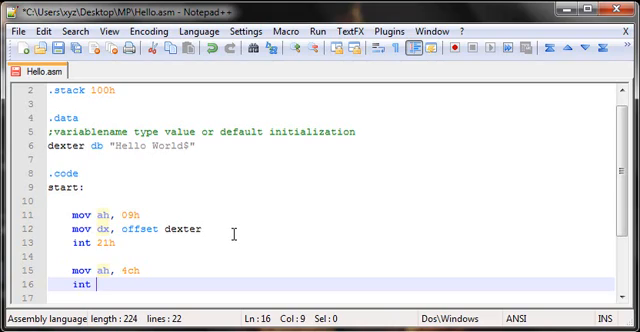
type("21h")
type("mov")
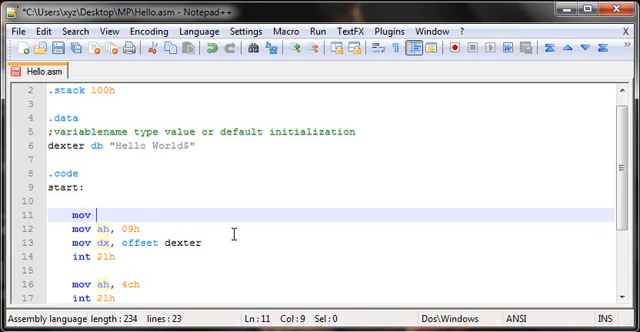
type("ax,")
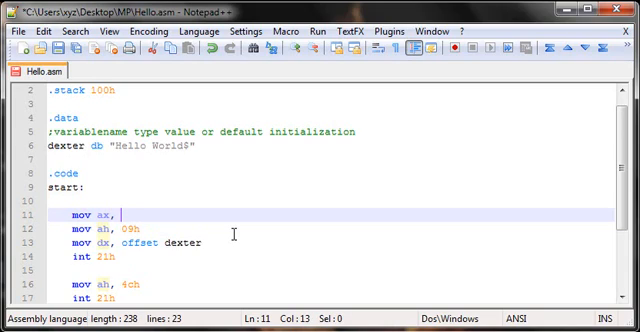
type("@data")
type("mov d")
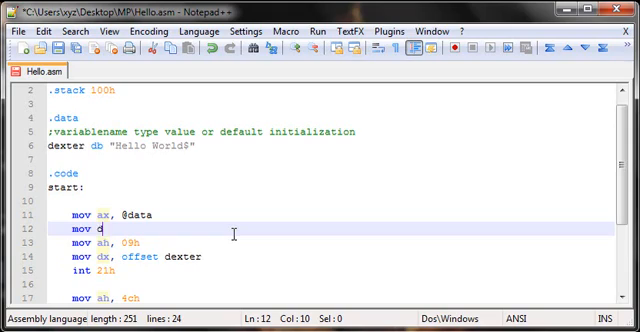
type("x, ax")
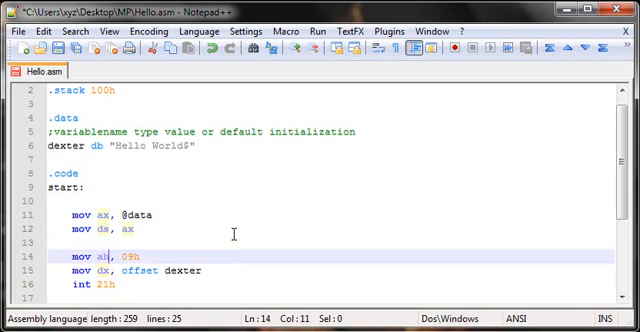
Step: Scroll through the program to end start and save Hello.asm
scroll("down", 3)
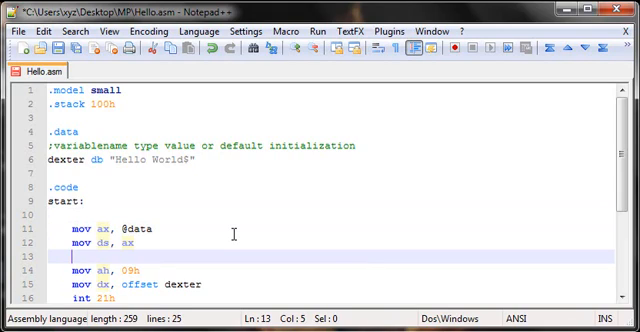
scroll("down", 3)
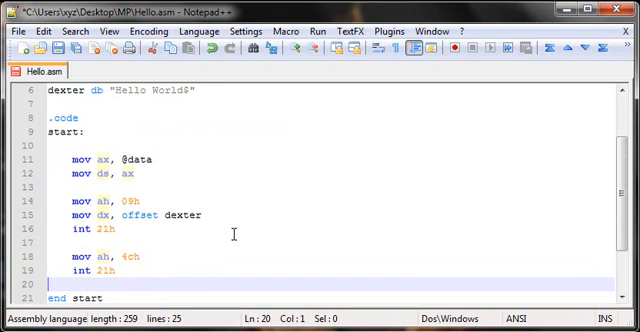
key("ctrl+s")
type("tasm")
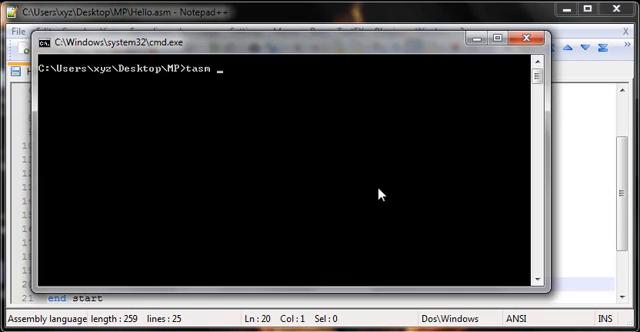
Step: Reassemble Hello.asm with tasm and relink Hello.obj with tlink
type("Hello.asm")
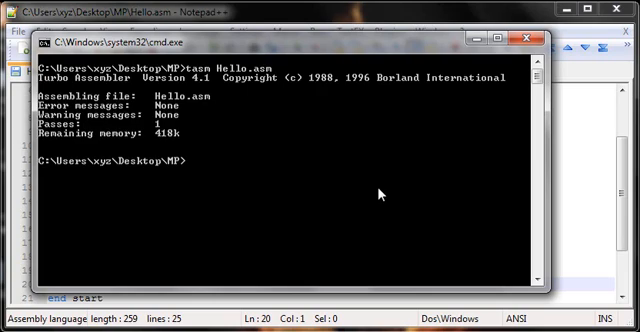
type("tlink")
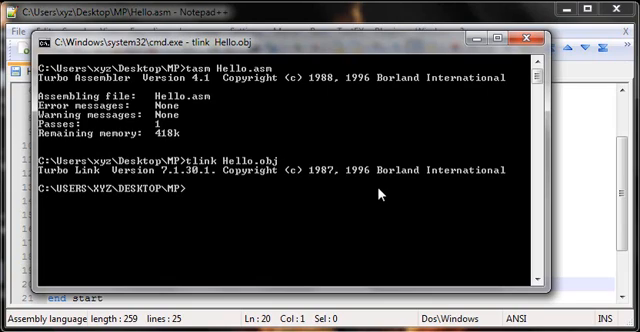
type("Hello")
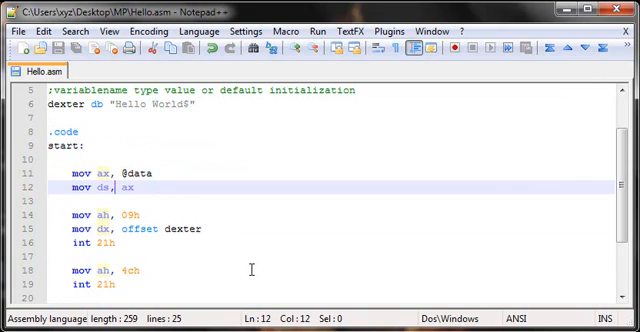
scroll("up", 3)
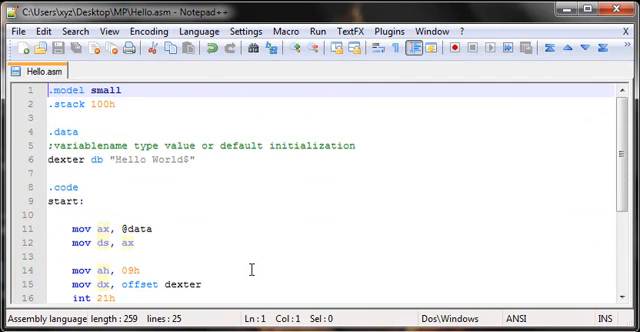
scroll("down", 3)
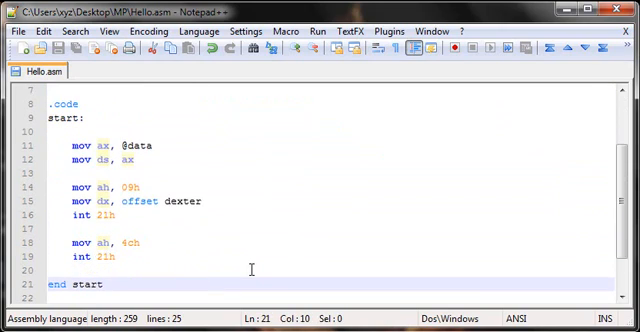